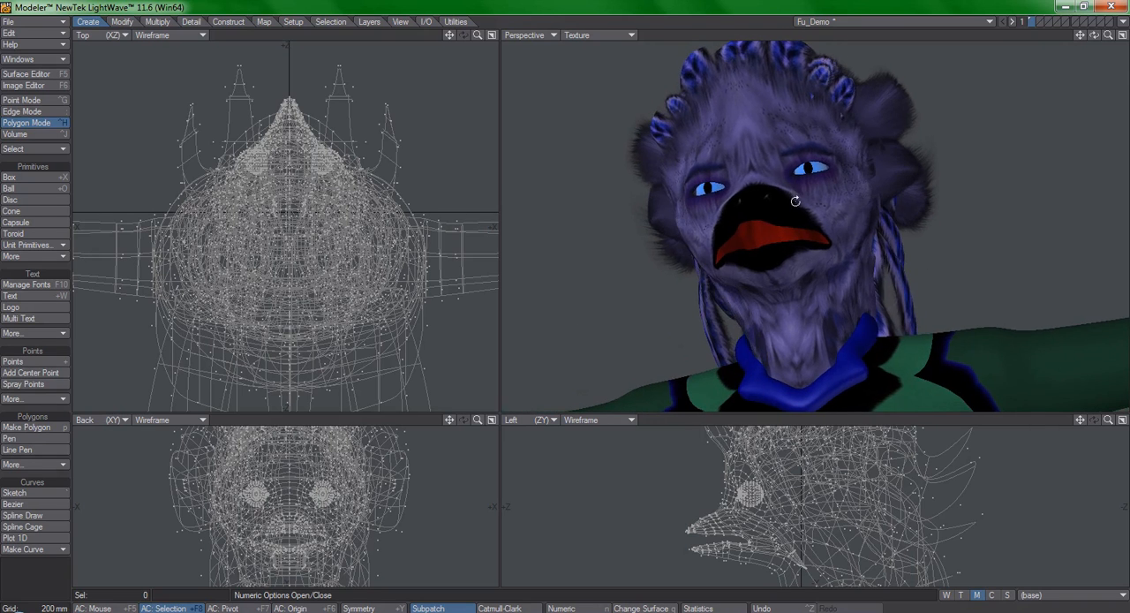
- Orbit the Perspective view to see the creature head in three-quarter view
left_click_drag(795, 201, 867, 289)
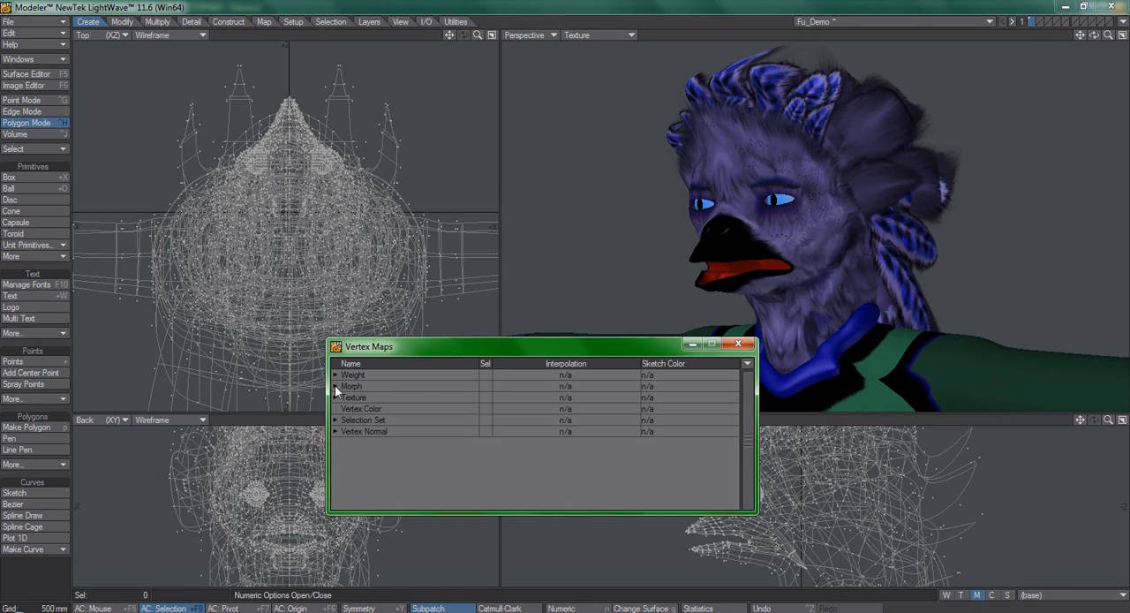
- Expand the Morph maps, preview Eyes_Close and Brow_Up, then return to the base shape
left_click(335, 386)
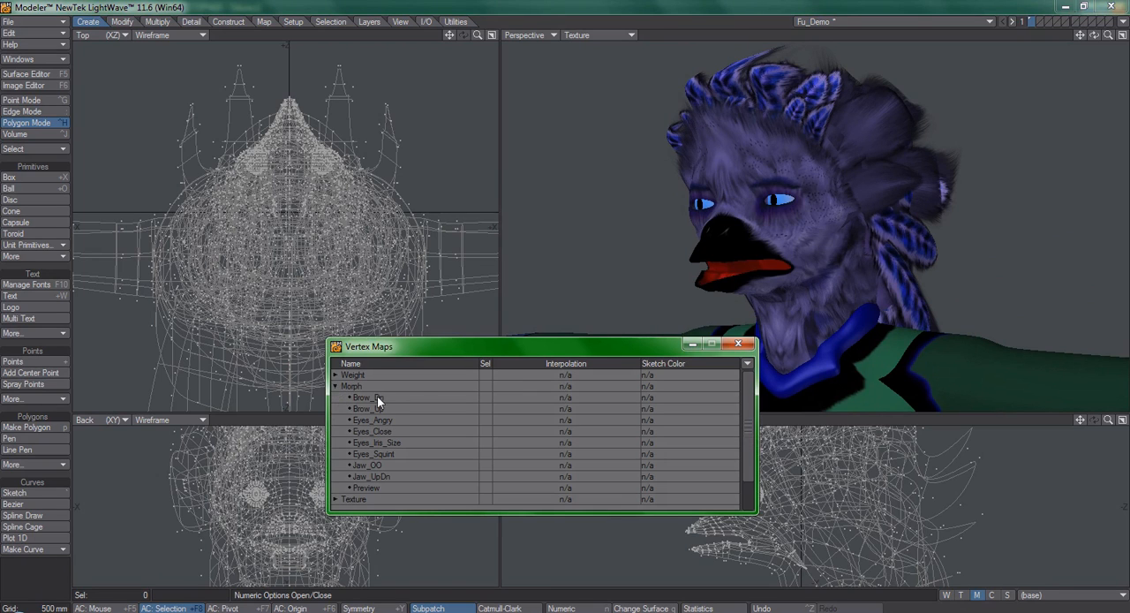
left_click(372, 431)
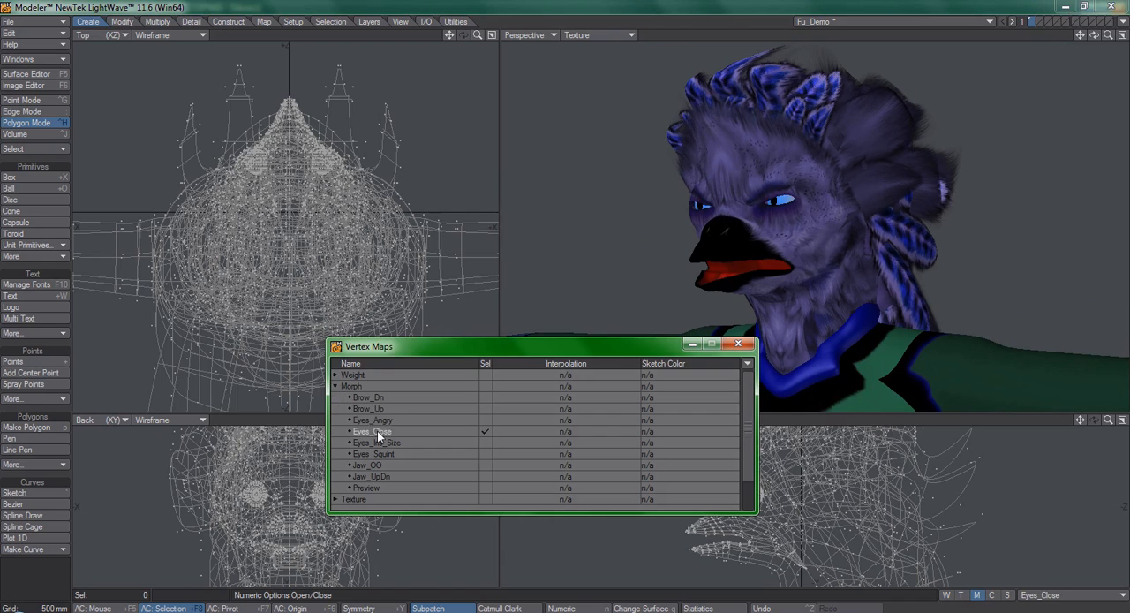
left_click(368, 408)
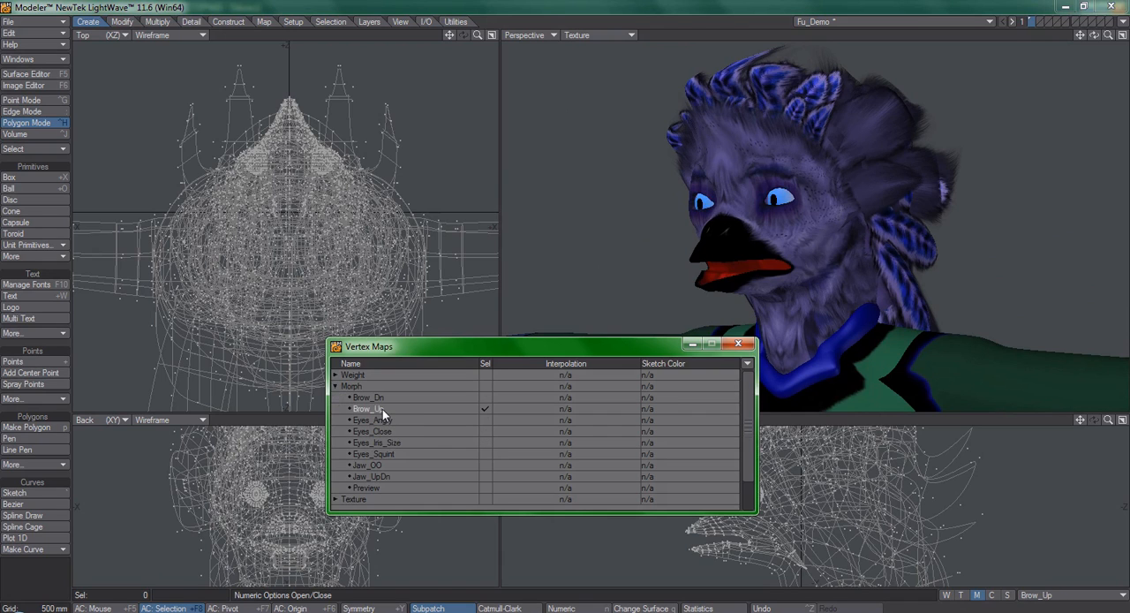
left_click(371, 397)
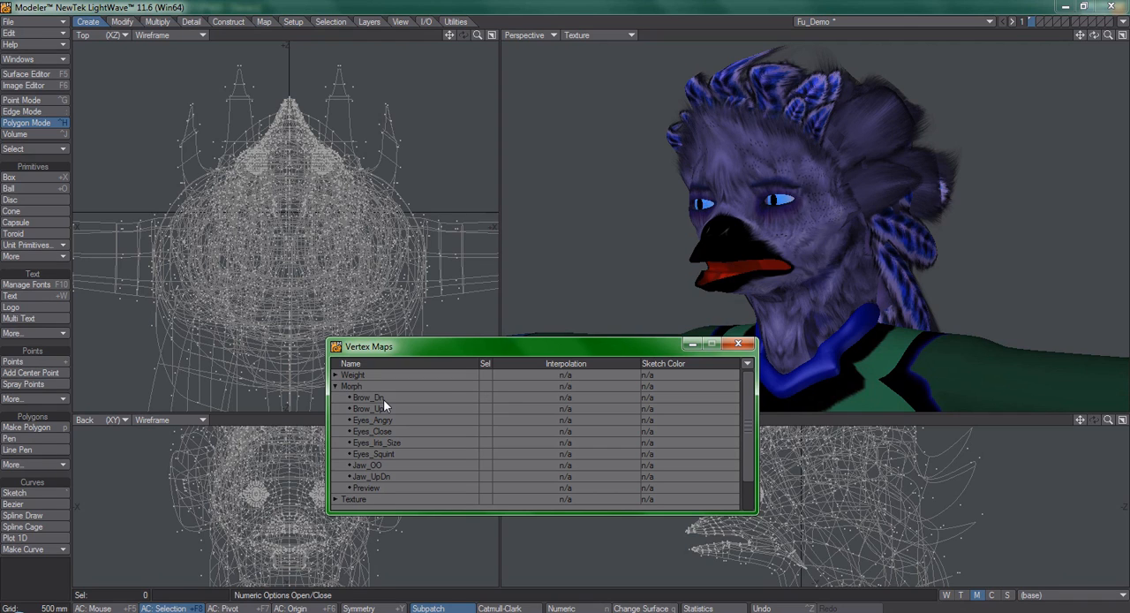
right_click(384, 402)
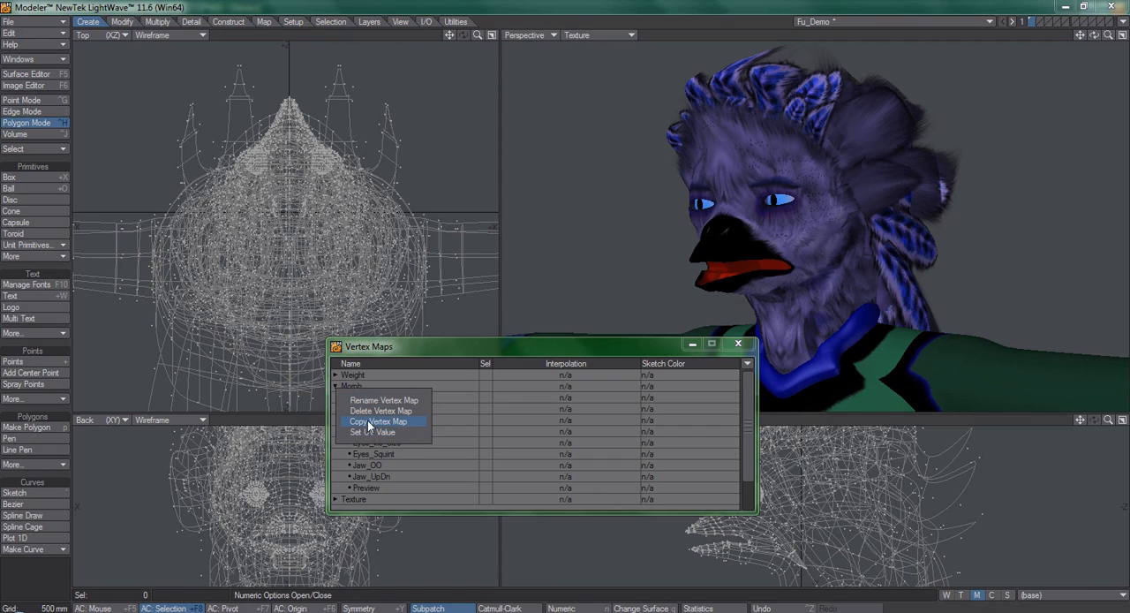
mouse_move(369, 425)
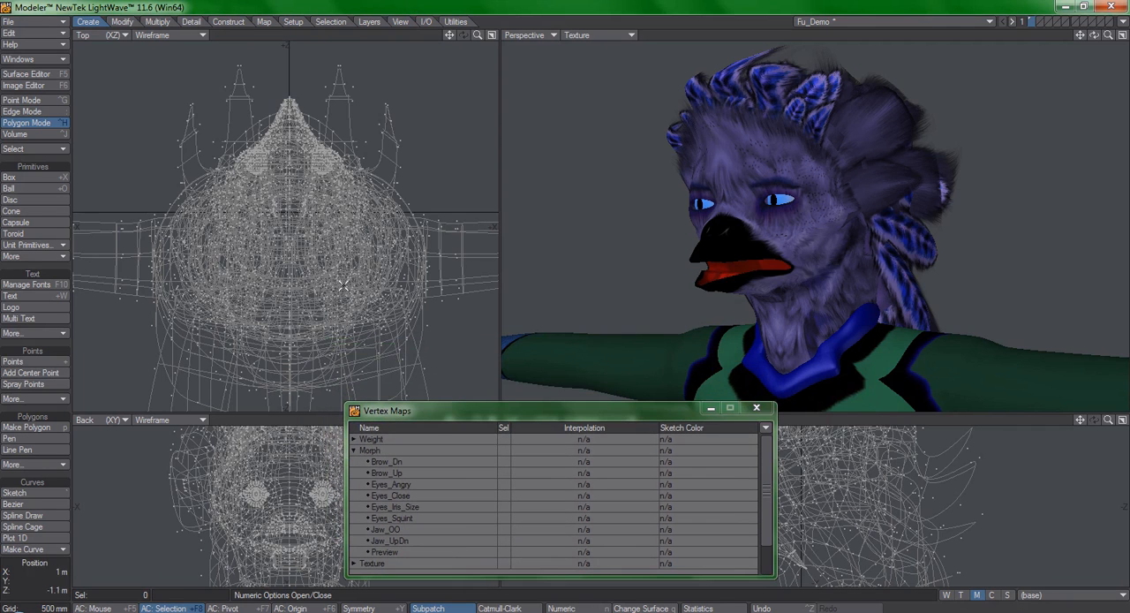
- Select the head's right half, copy Brow_Dn as Brow_Dn 1, then pick Brow_Up
left_click(386, 473)
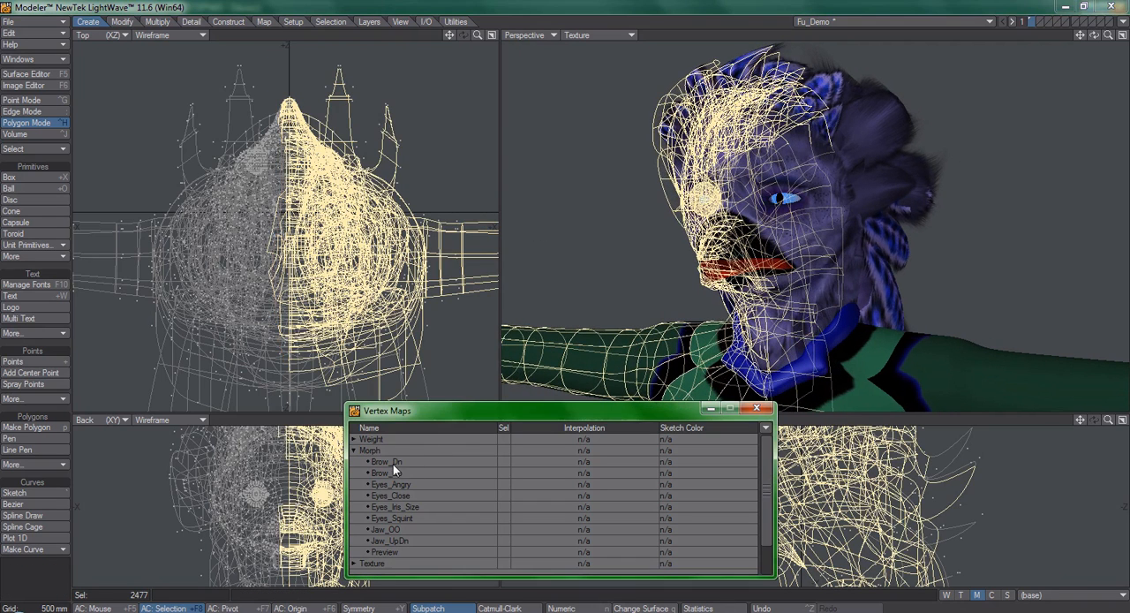
right_click(386, 462)
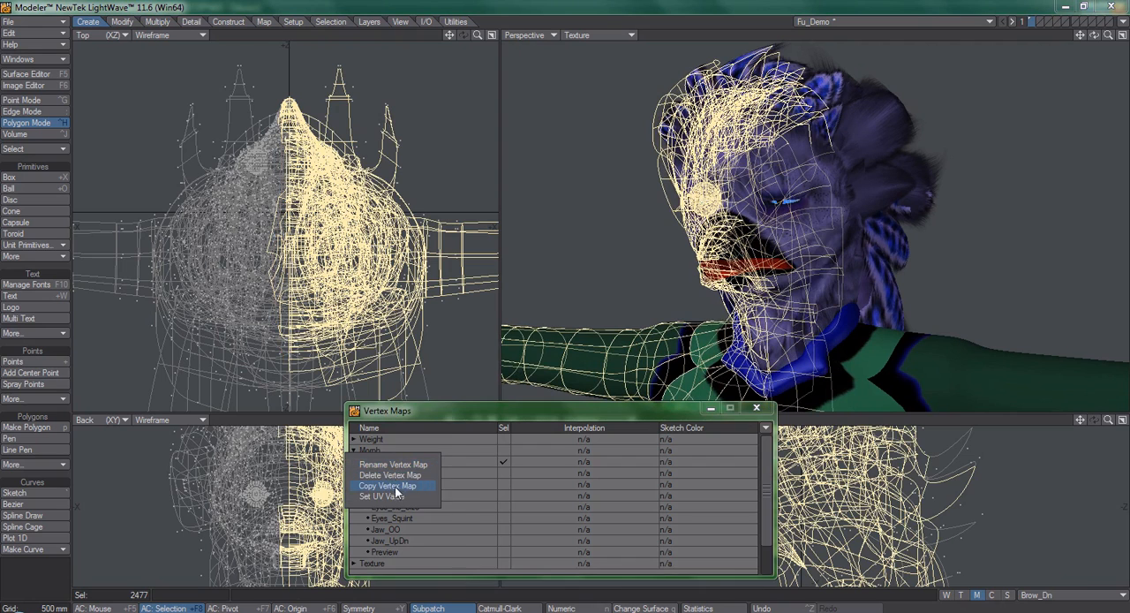
left_click(388, 486)
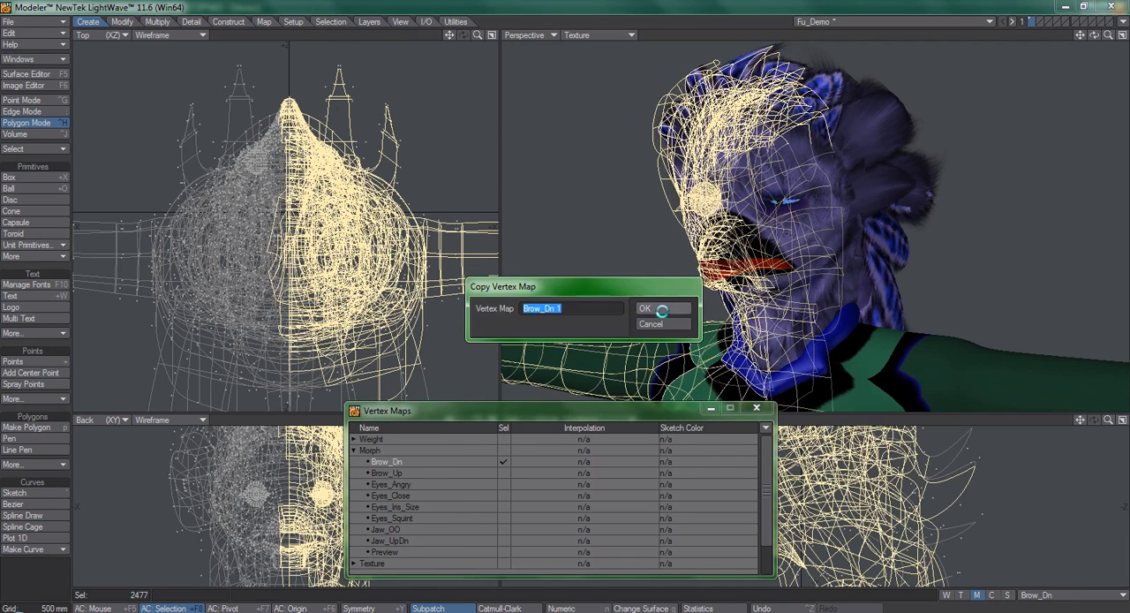
left_click(645, 308)
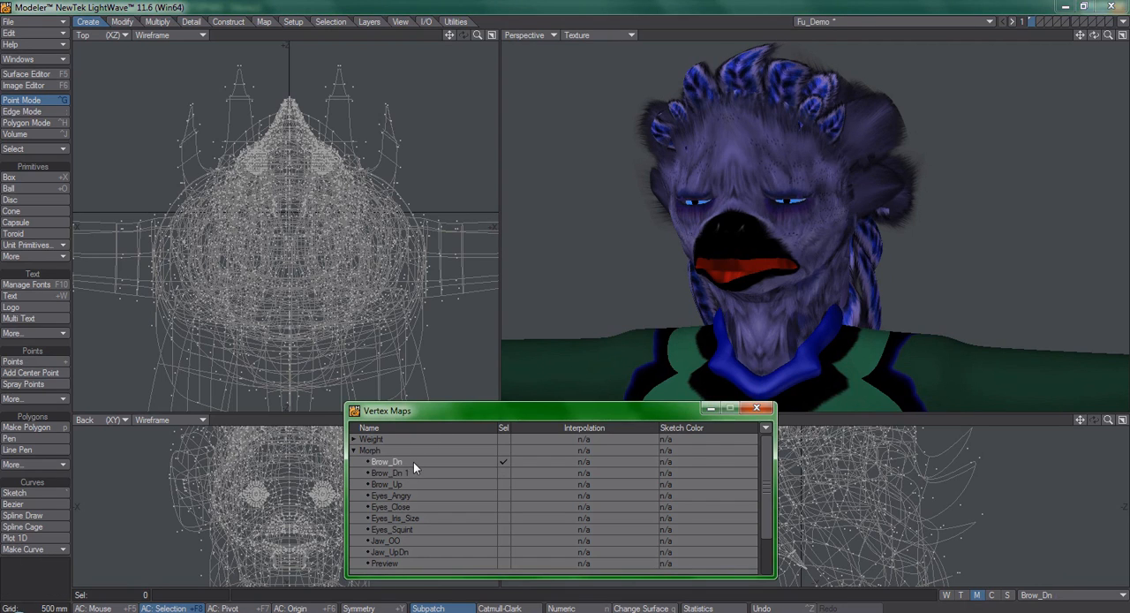
mouse_move(420, 471)
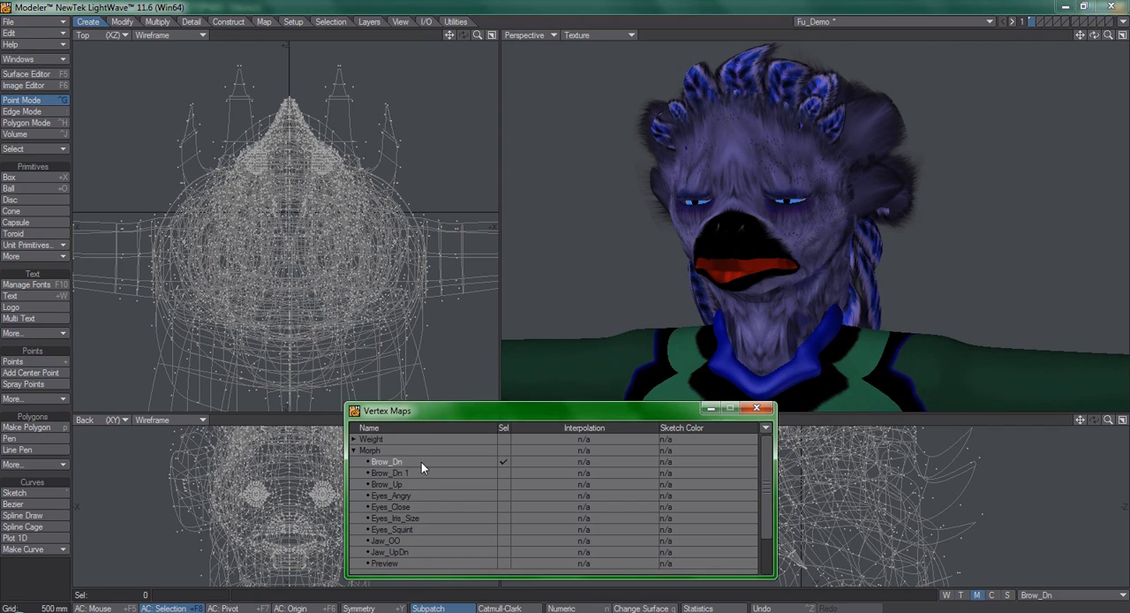
left_click(386, 484)
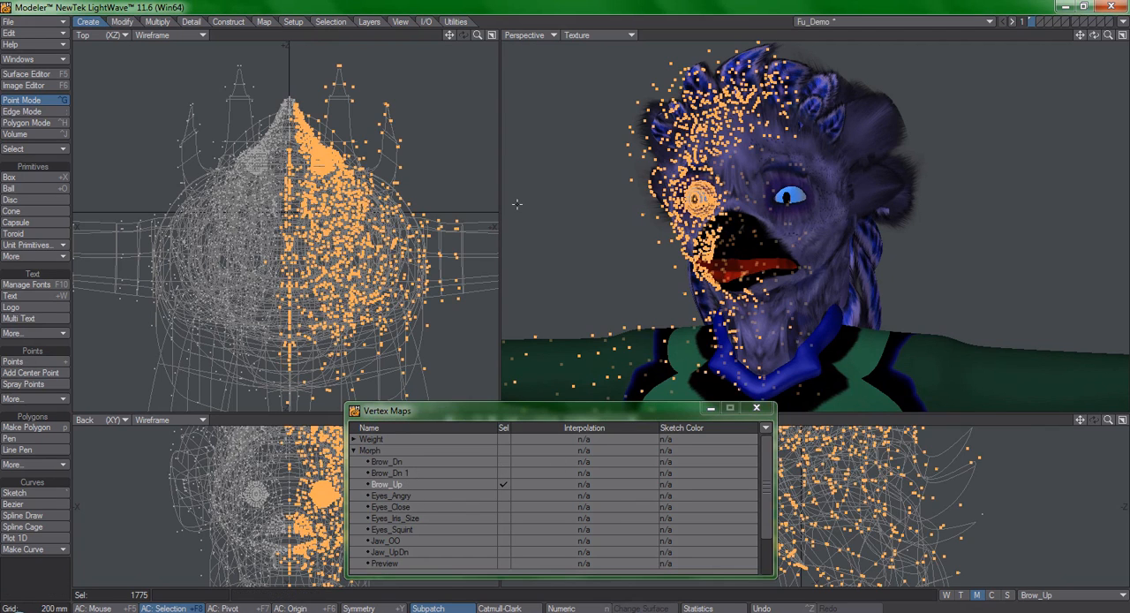
- Choose Copy Vertex Map on Brow_Up, proposing the name Brow_Up 1
left_click(386, 484)
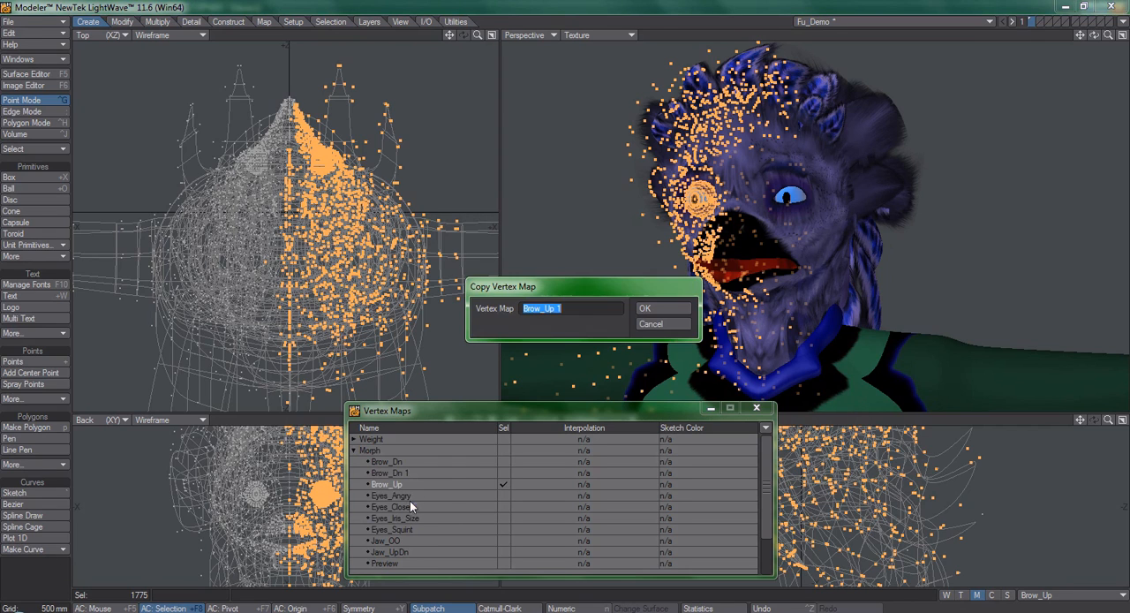